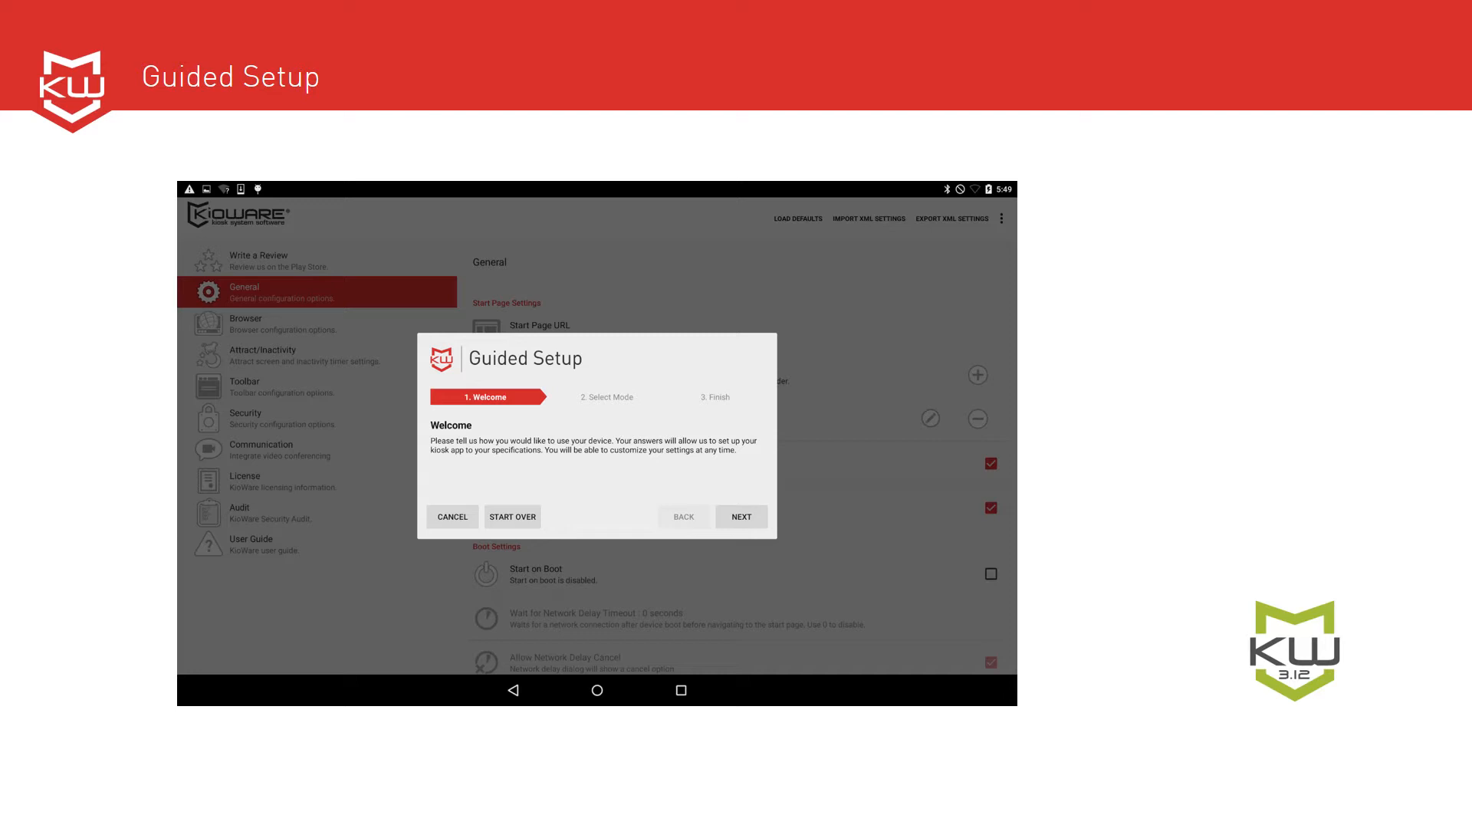
Step from Welcome to Select Mode, go back, then cancel the Guided Setup wizard.
left_click(742, 517)
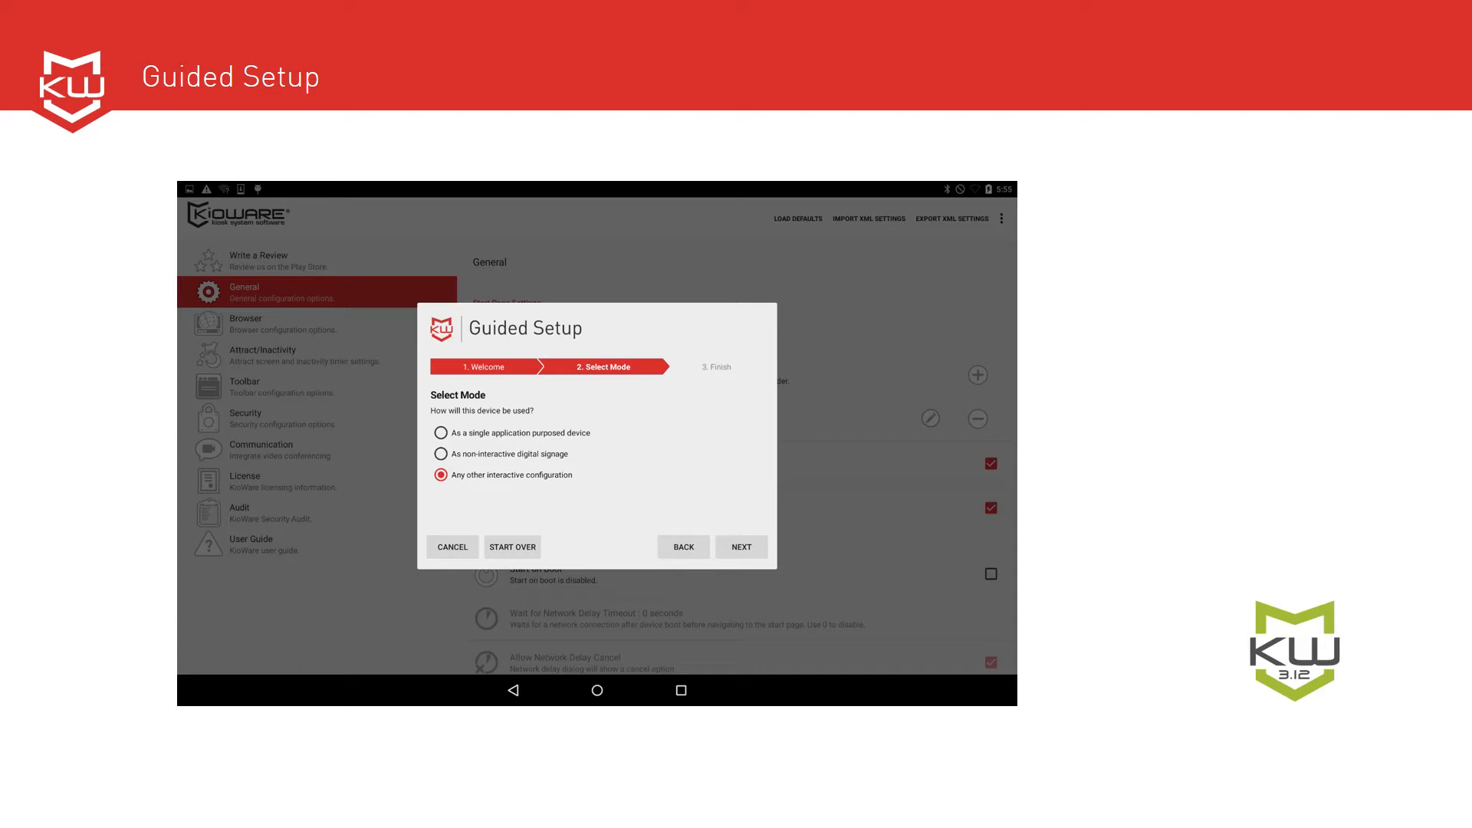
left_click(683, 547)
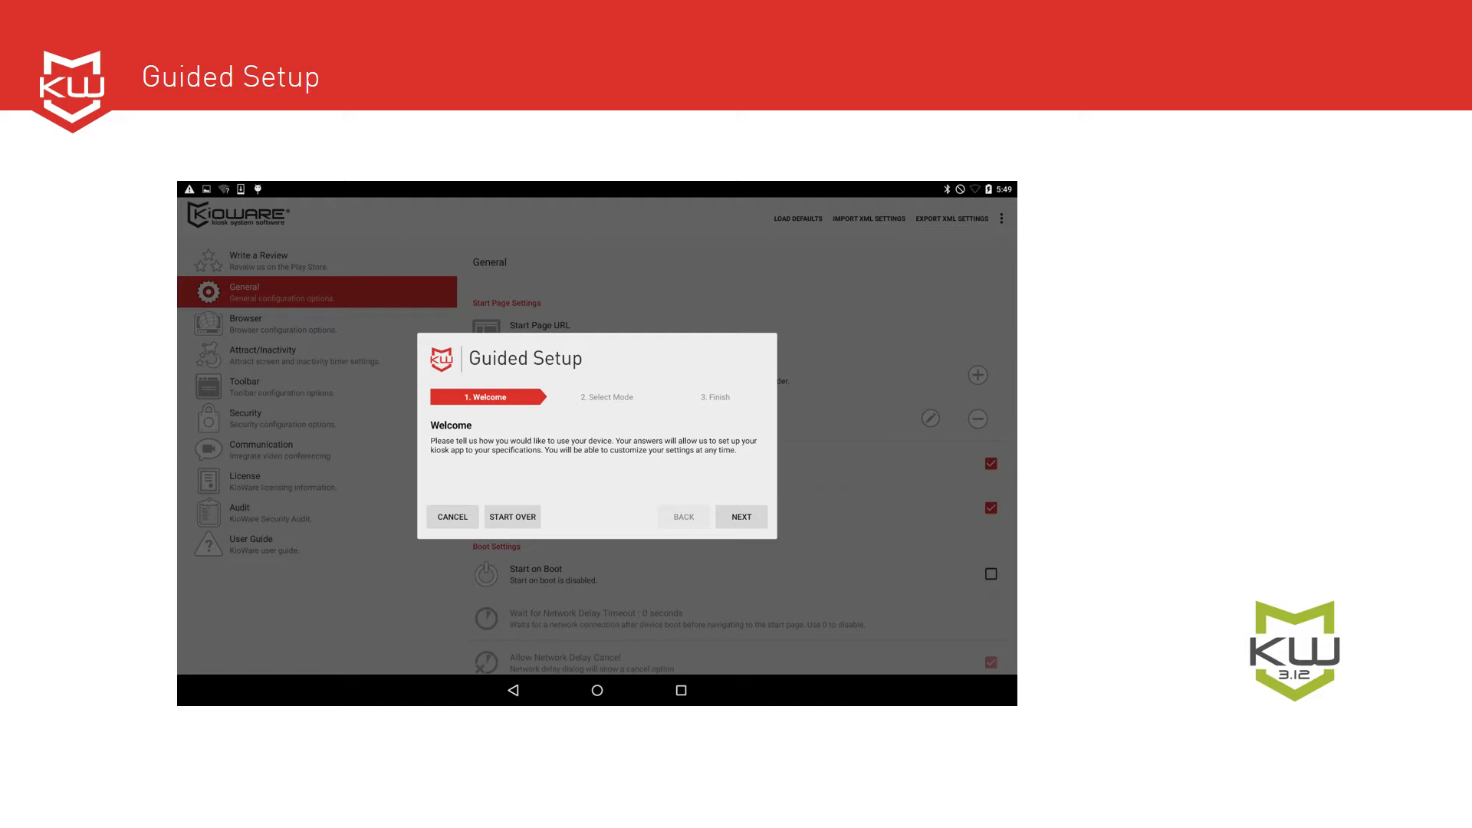
left_click(453, 517)
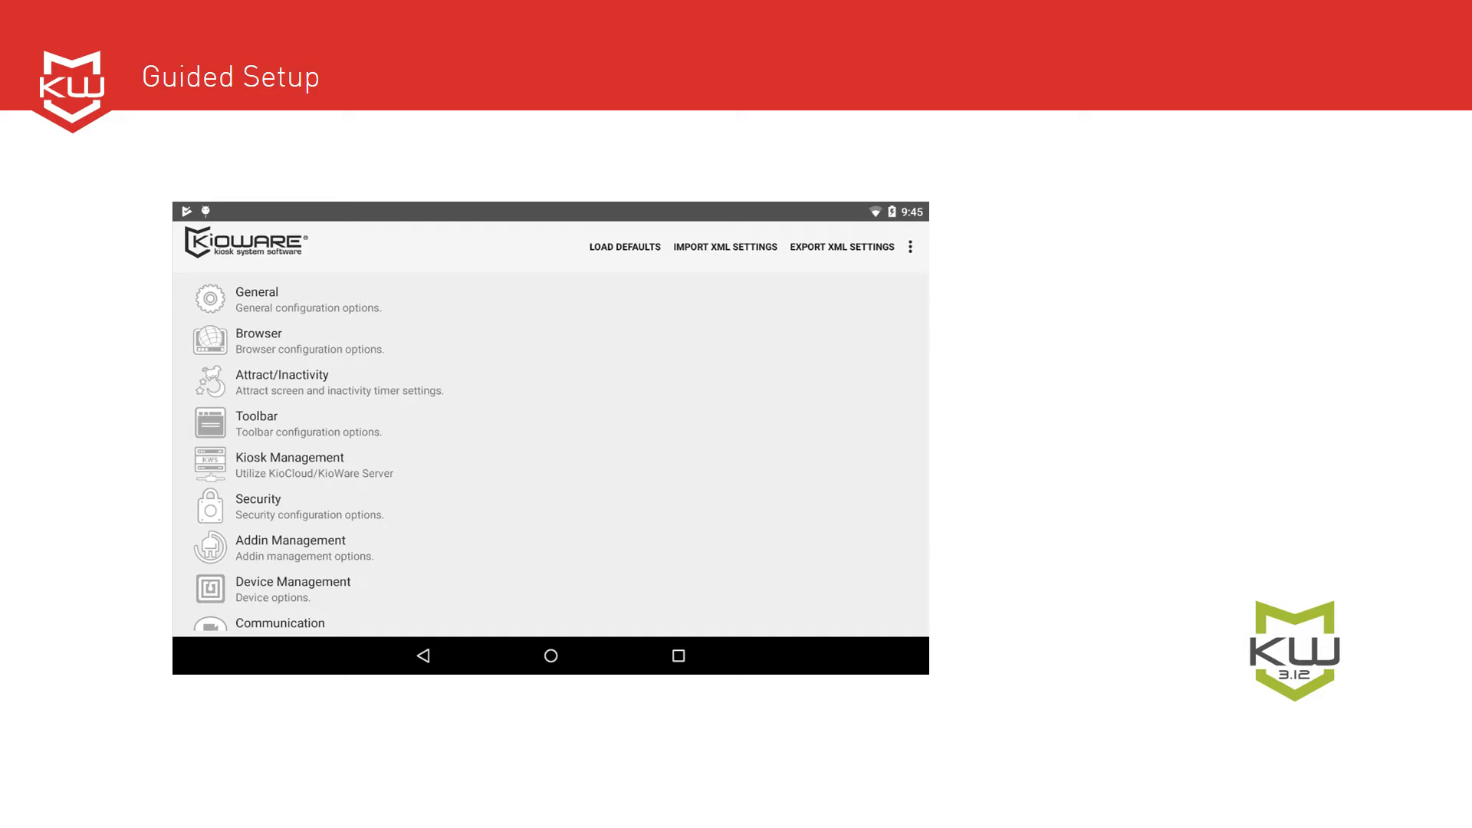
Launch Guided Setup from the three-dot overflow menu, landing on its Welcome step.
left_click(910, 246)
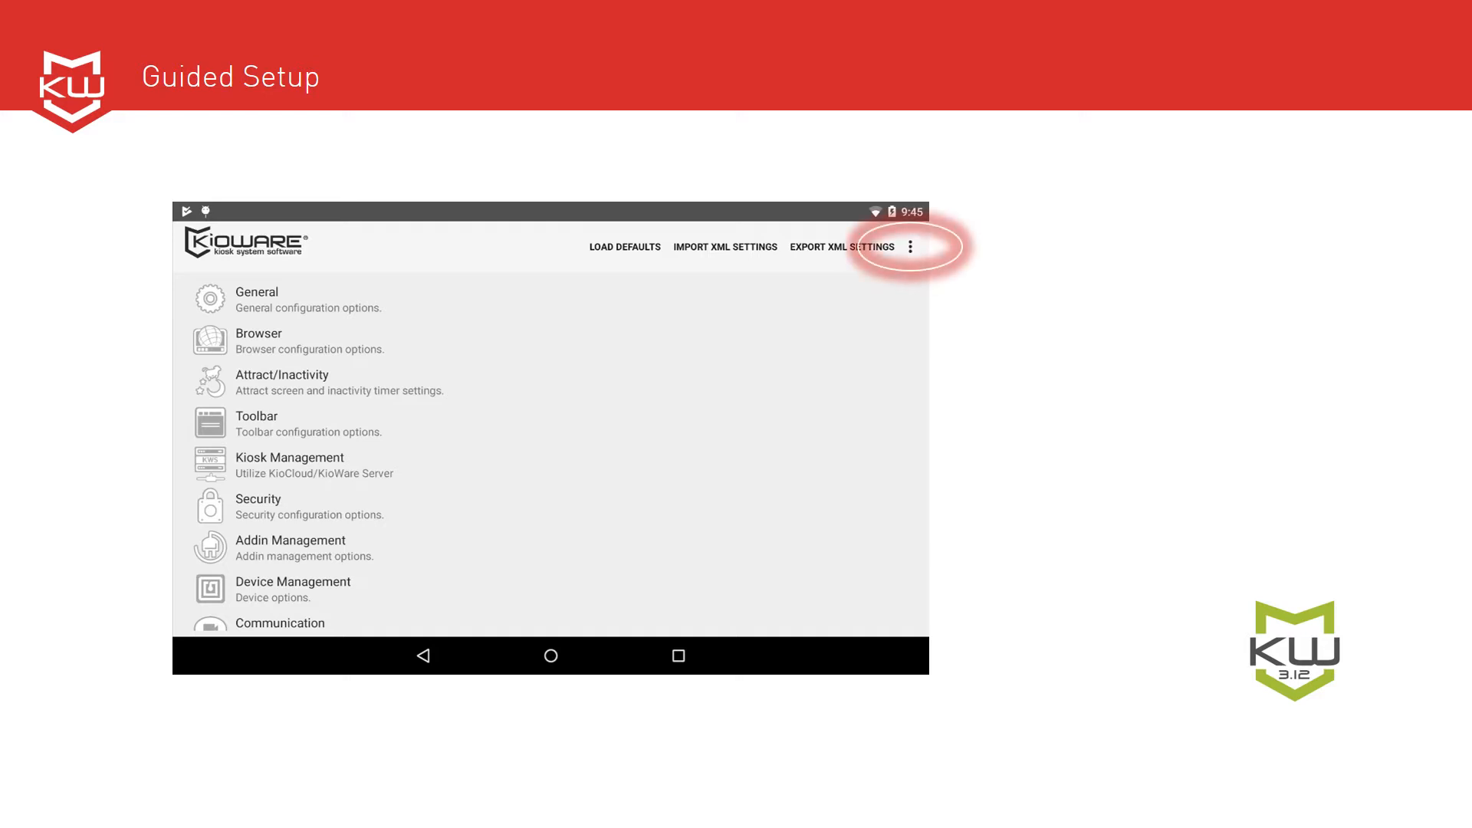
left_click(911, 246)
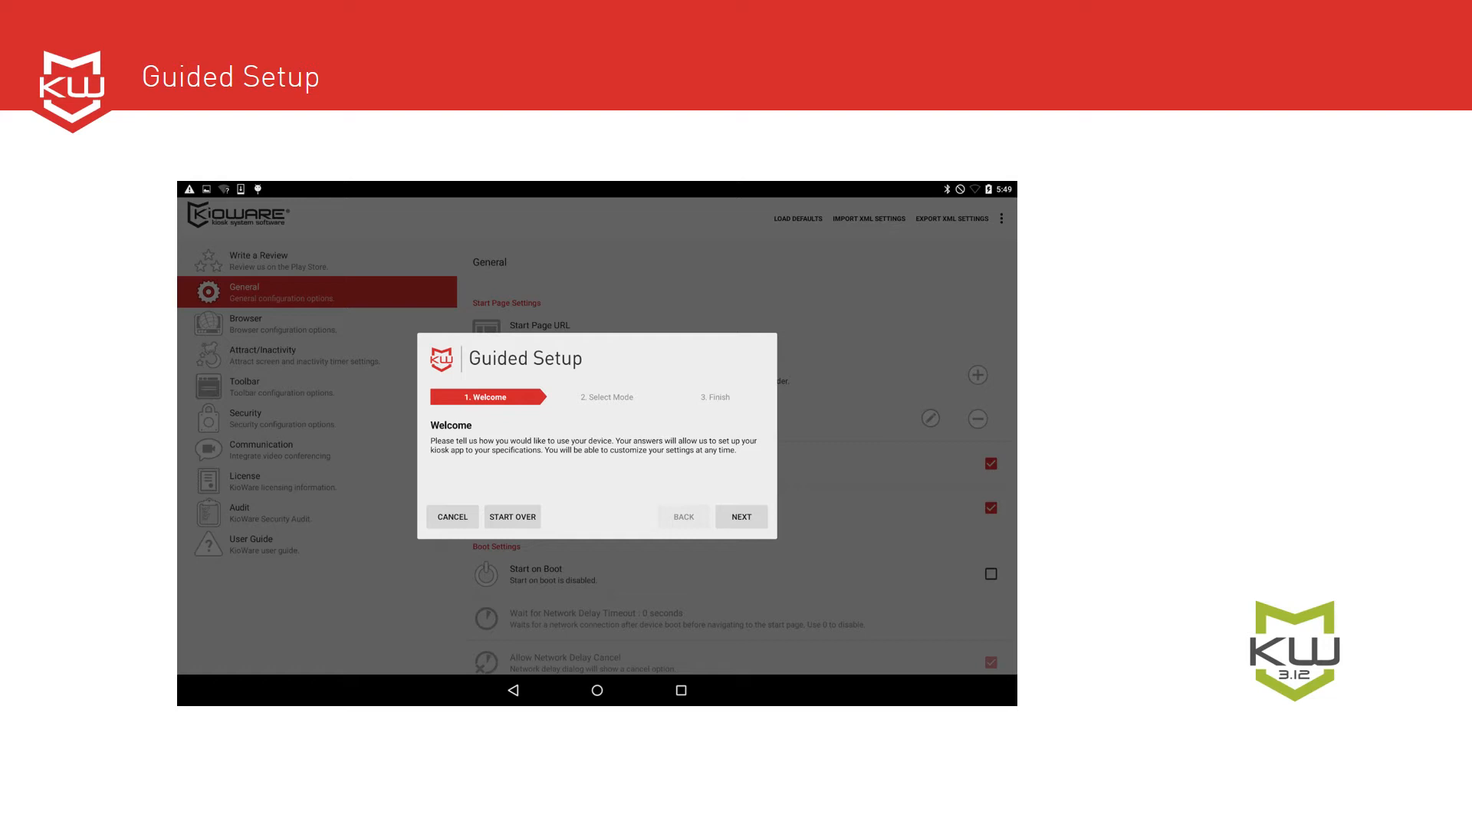
Choose interactive mode, popups in a new tab, 60-second inactivity, looping images/videos attract.
left_click(741, 516)
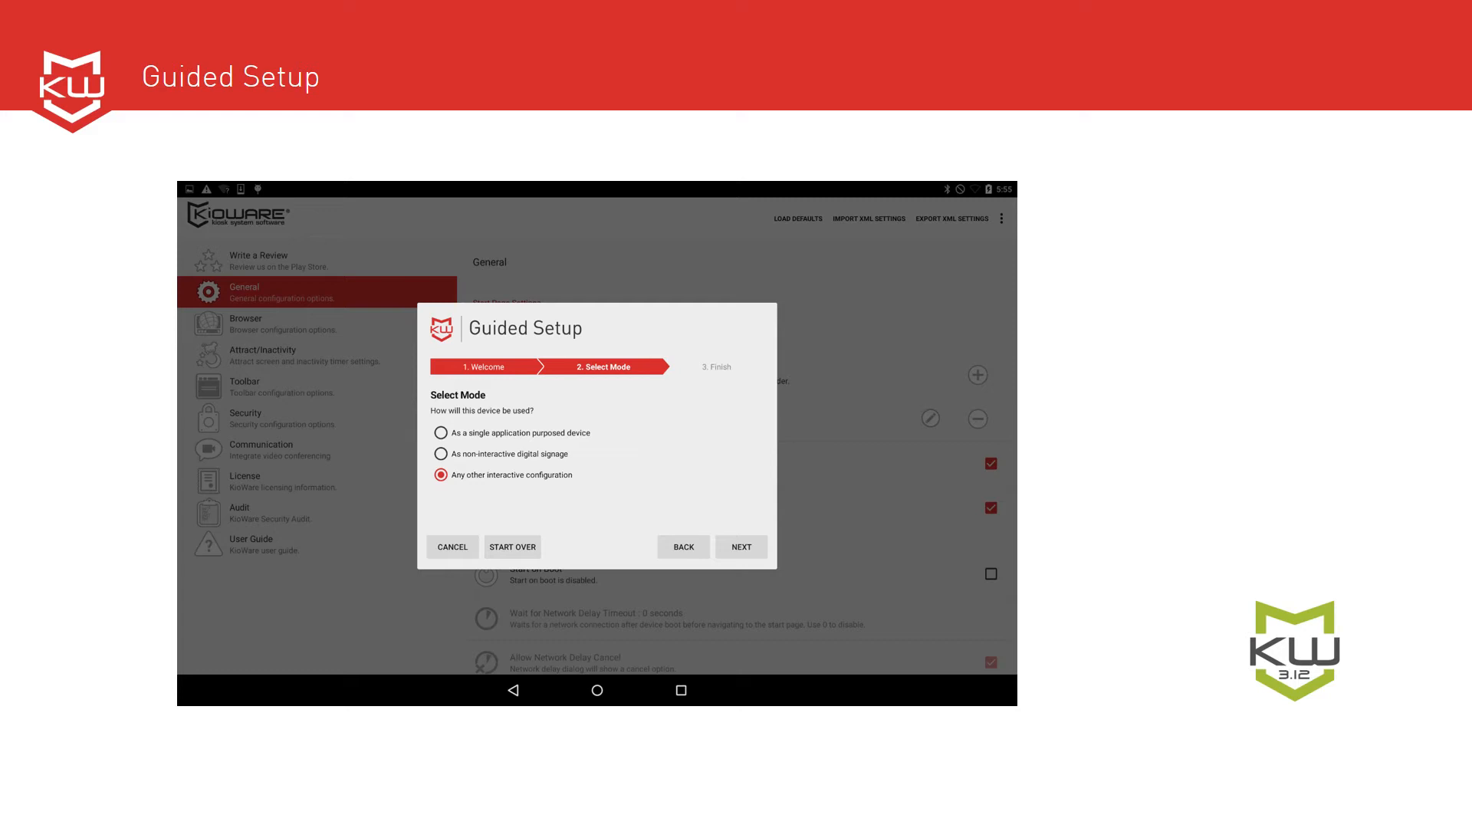
left_click(741, 547)
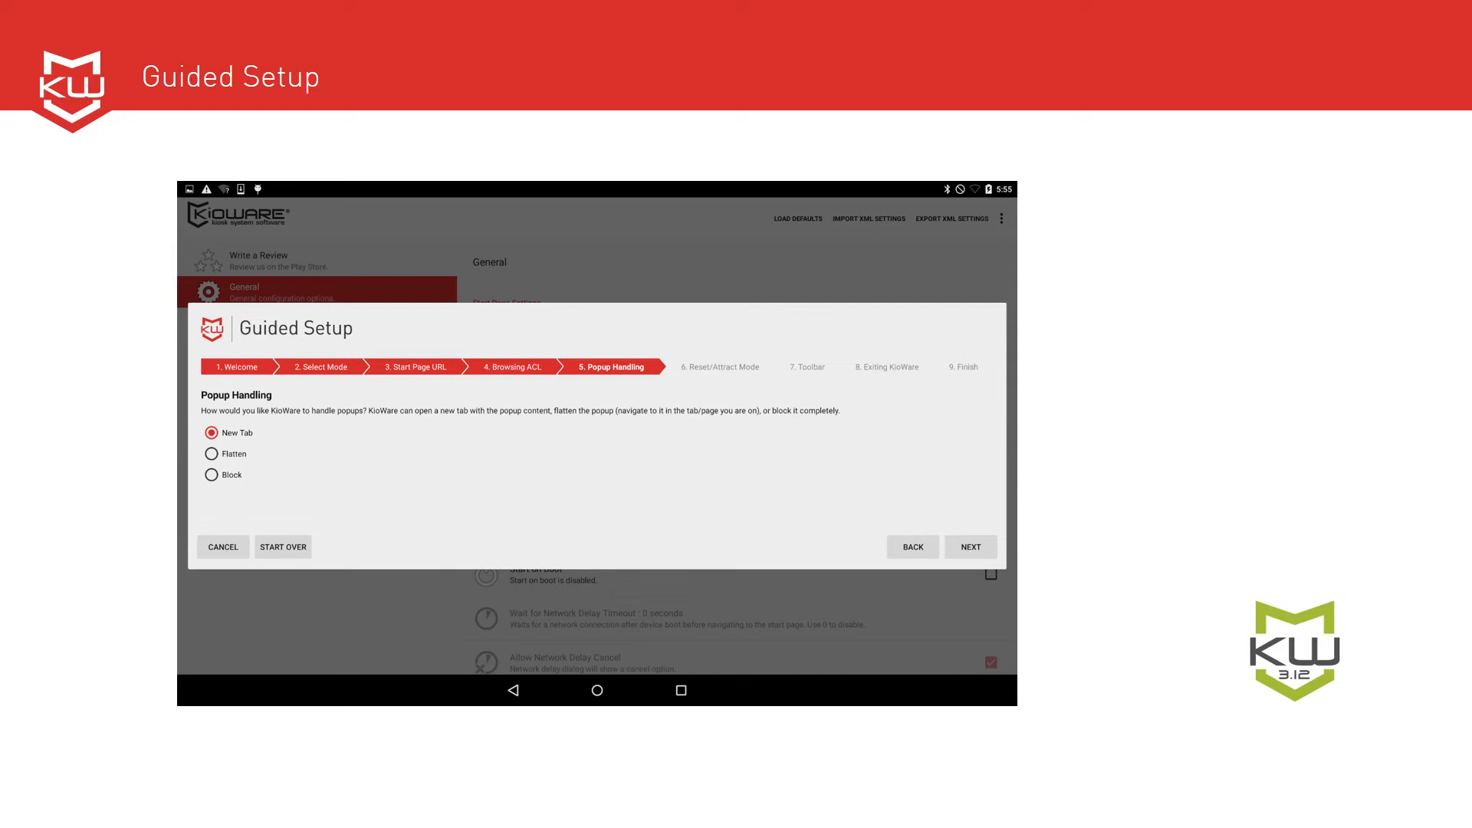
left_click(970, 547)
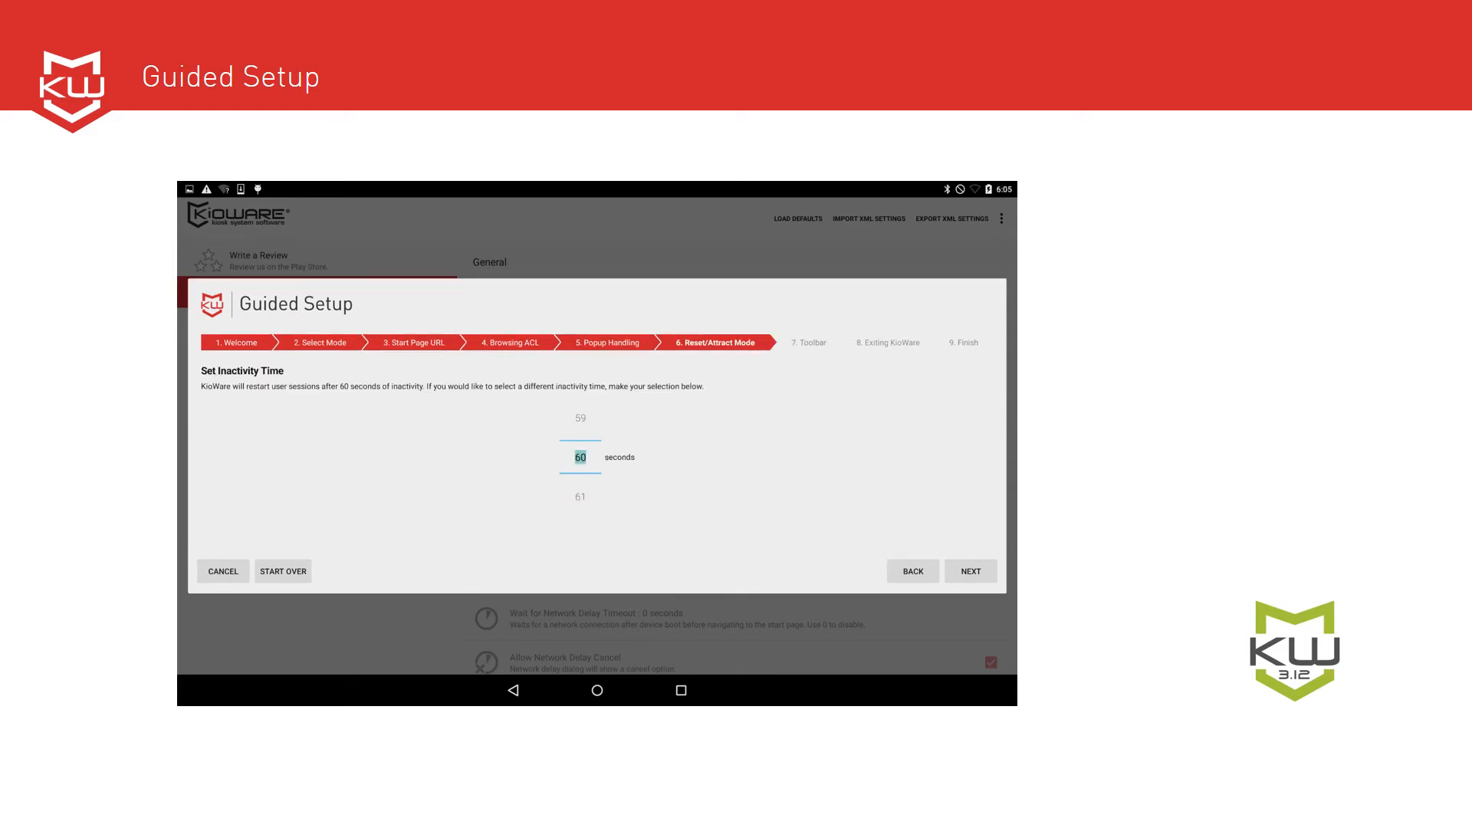
left_click(971, 572)
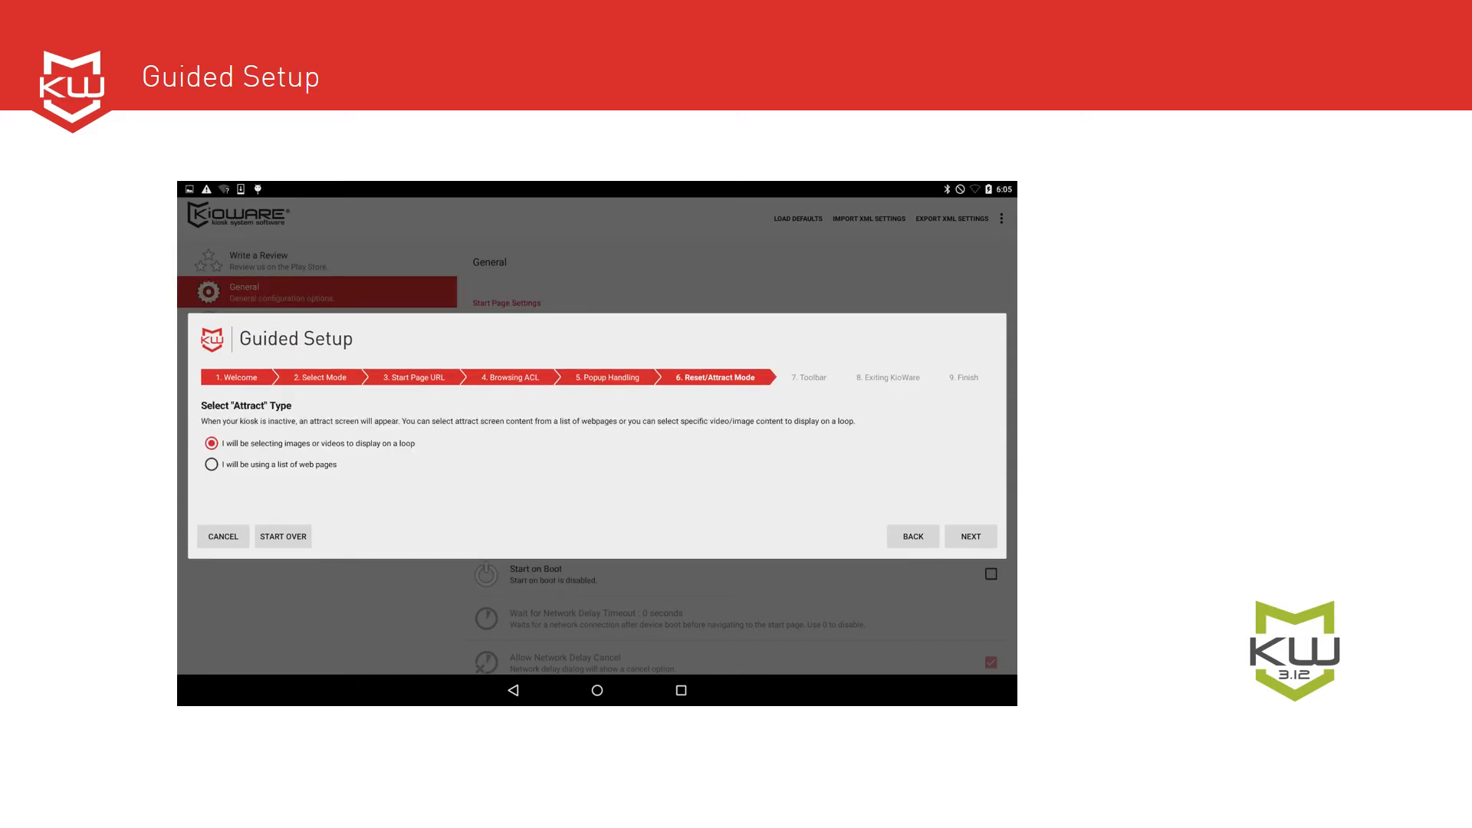
left_click(971, 536)
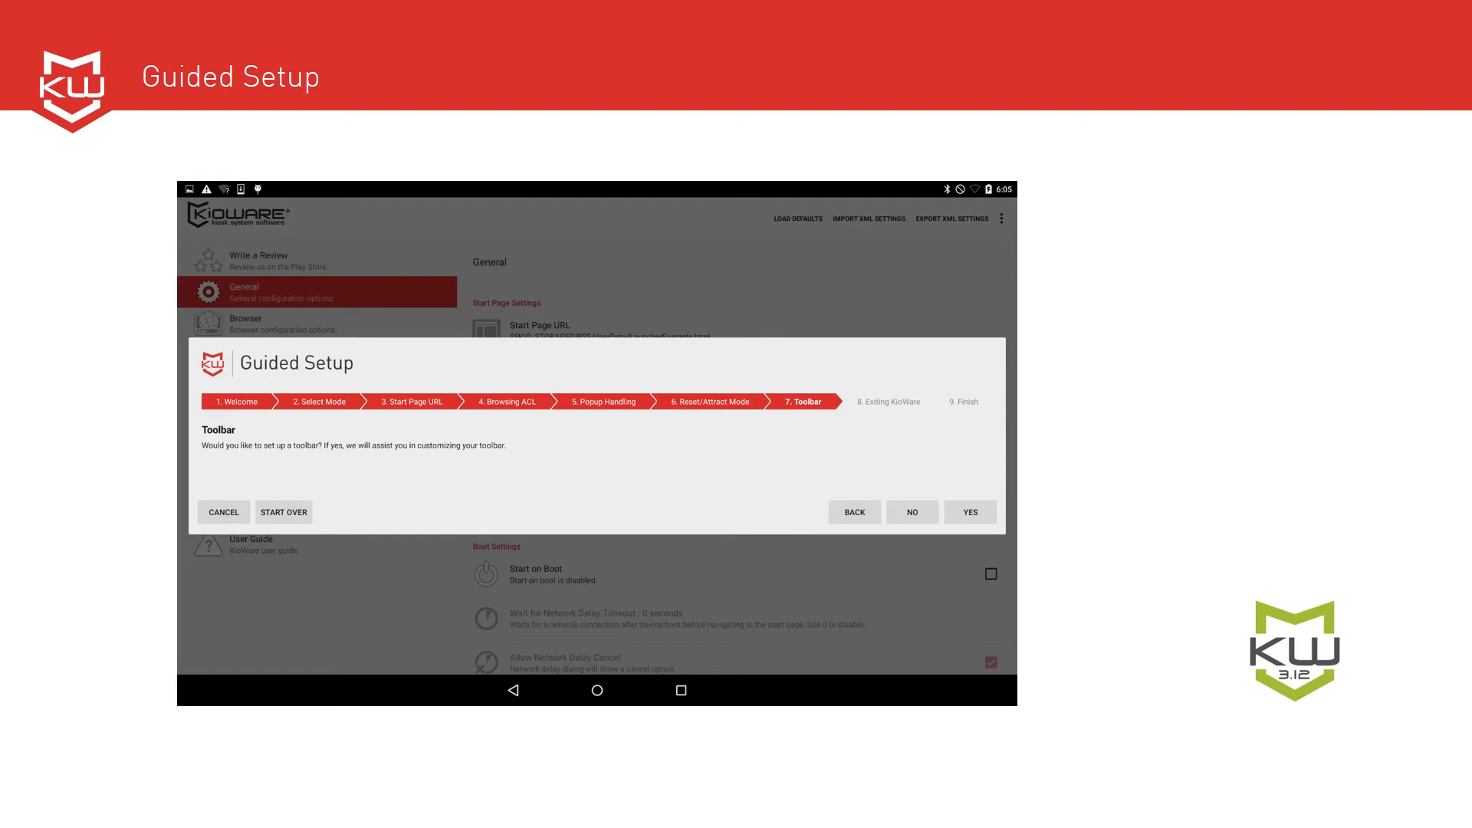
Answer the Toolbar question and finish, saving the kiosk settings.
left_click(912, 512)
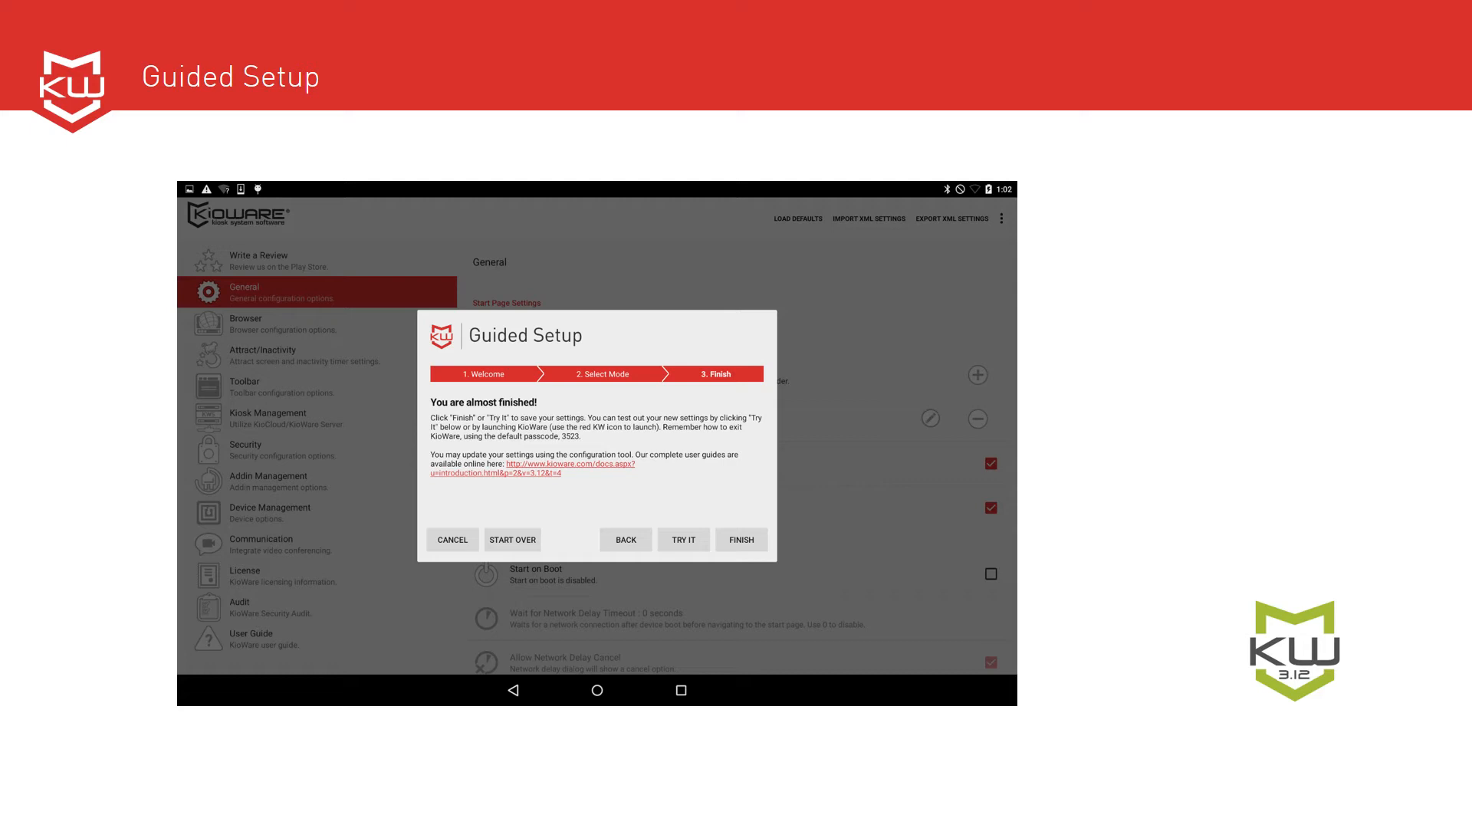
left_click(742, 539)
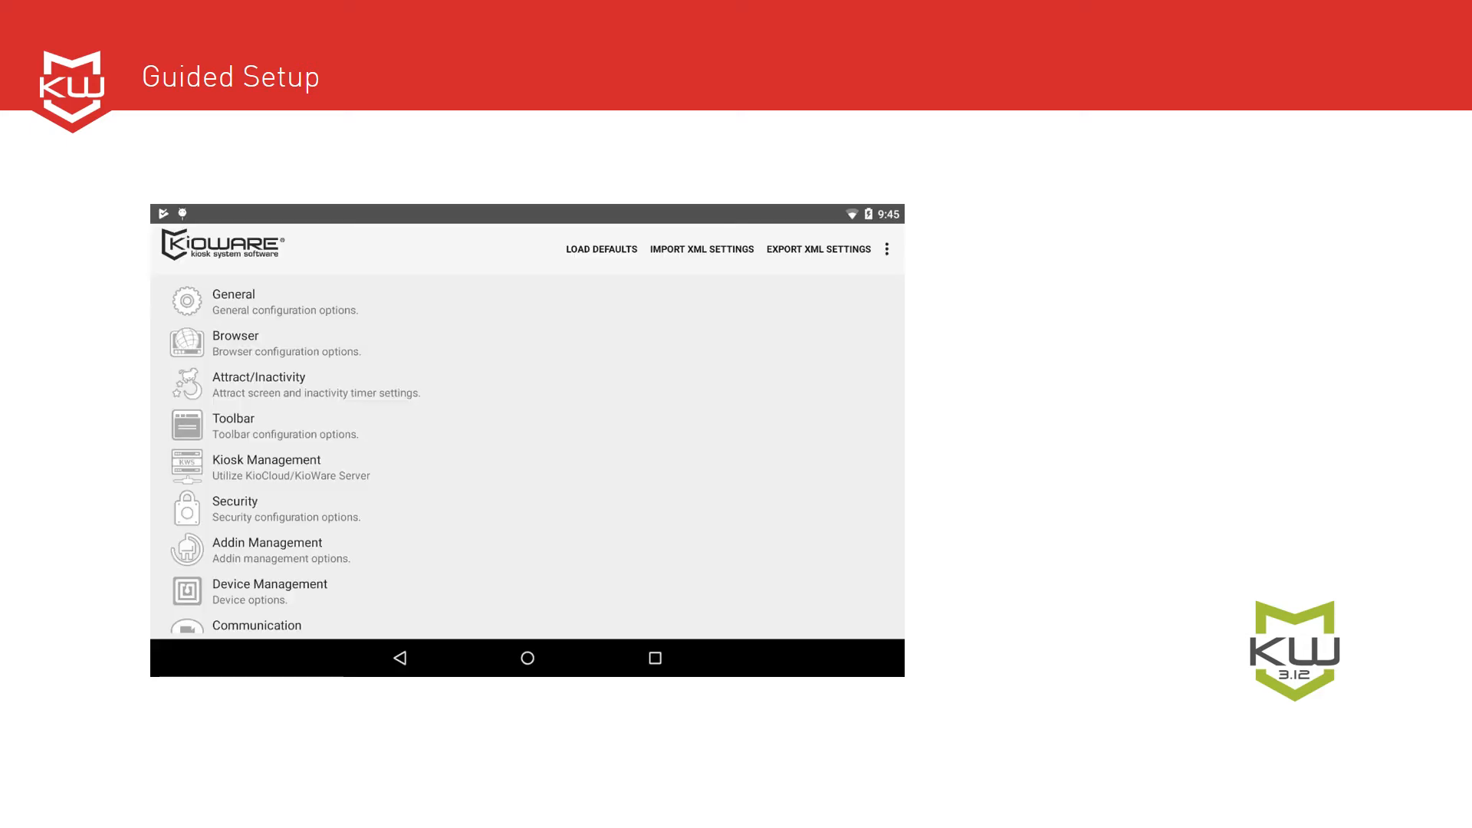